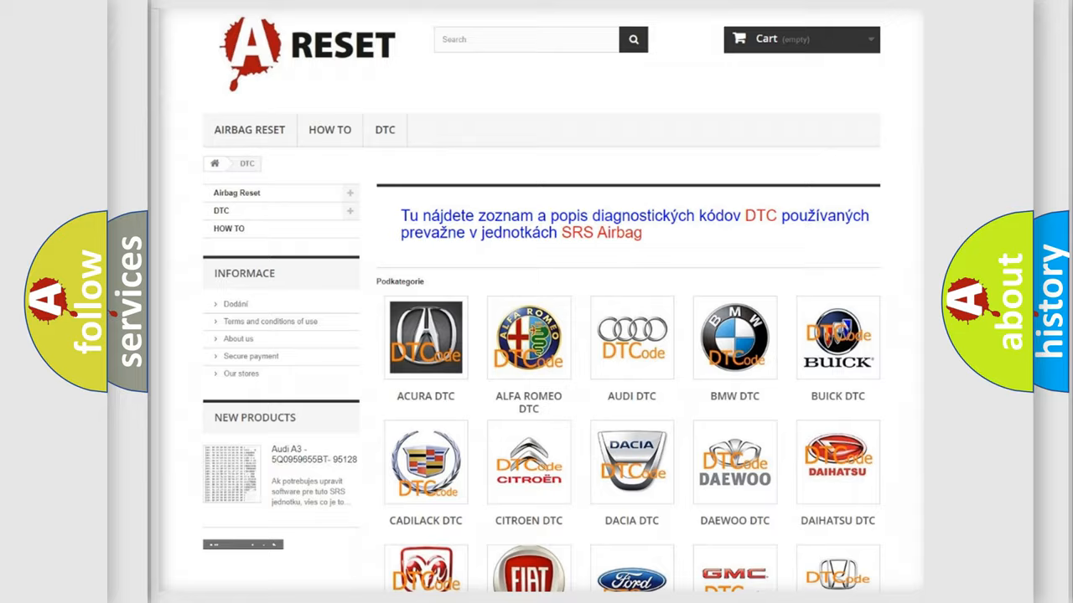
- Open the Infiniti DTC category from the brand grid to list its airbag codes
scroll("down", 3)
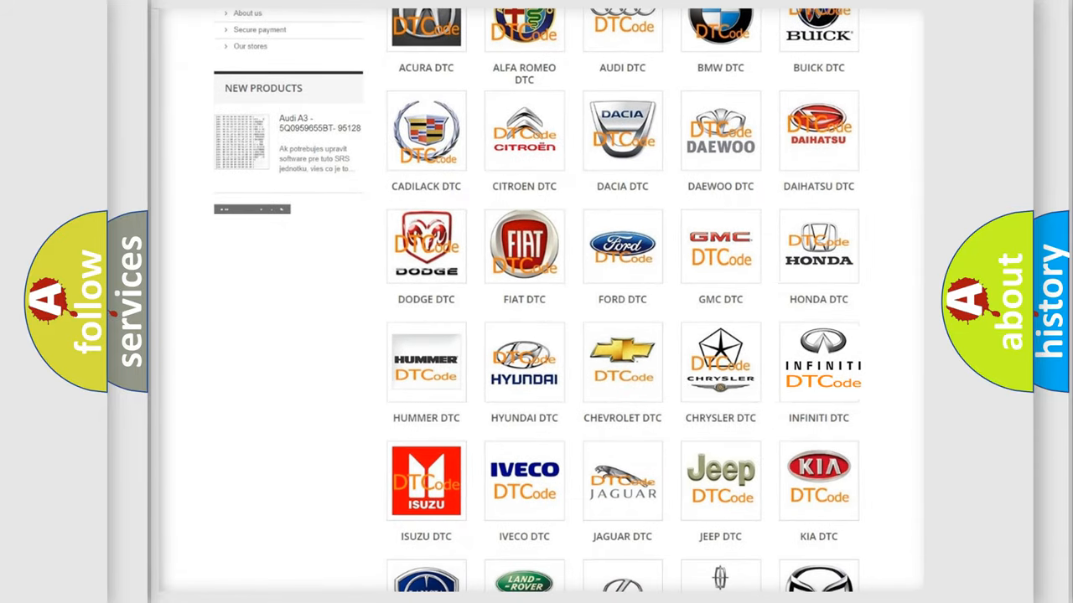
left_click(818, 362)
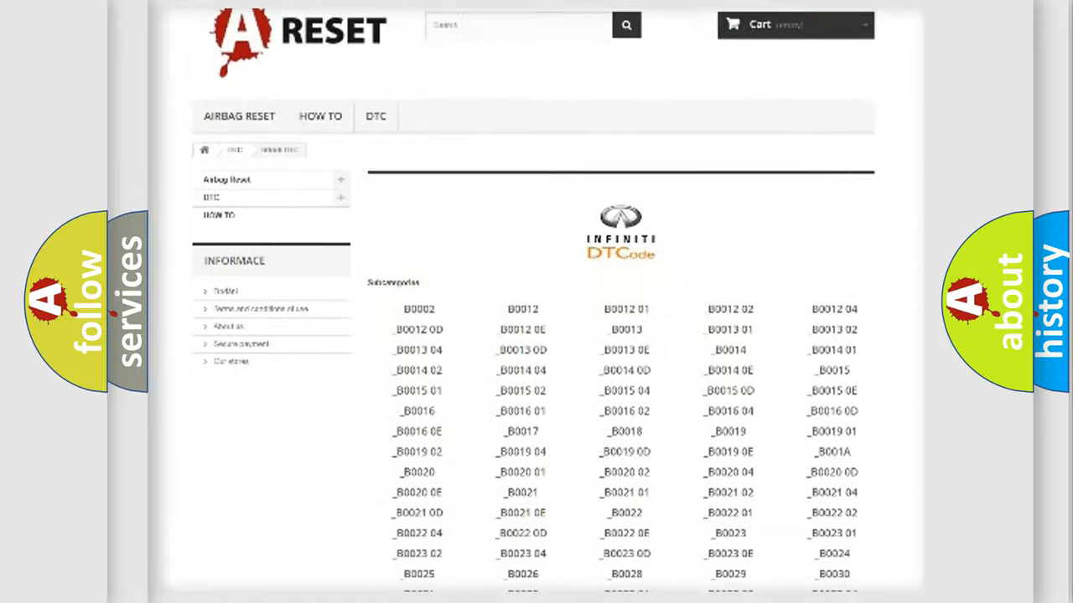